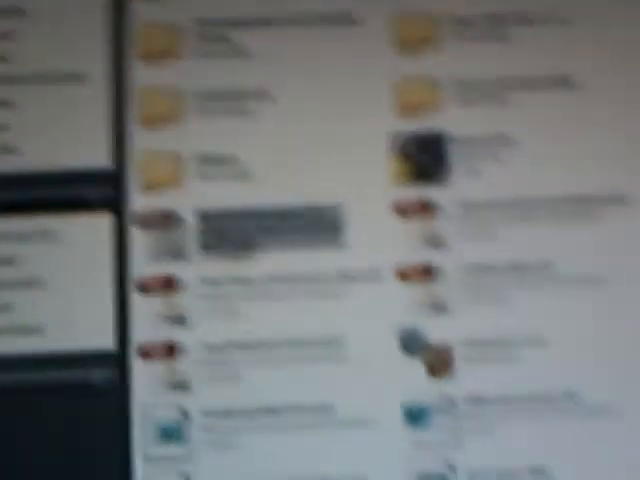
scroll("down", 3)
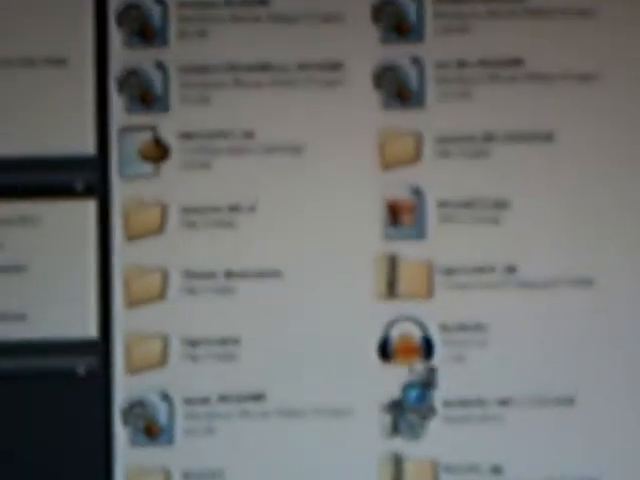